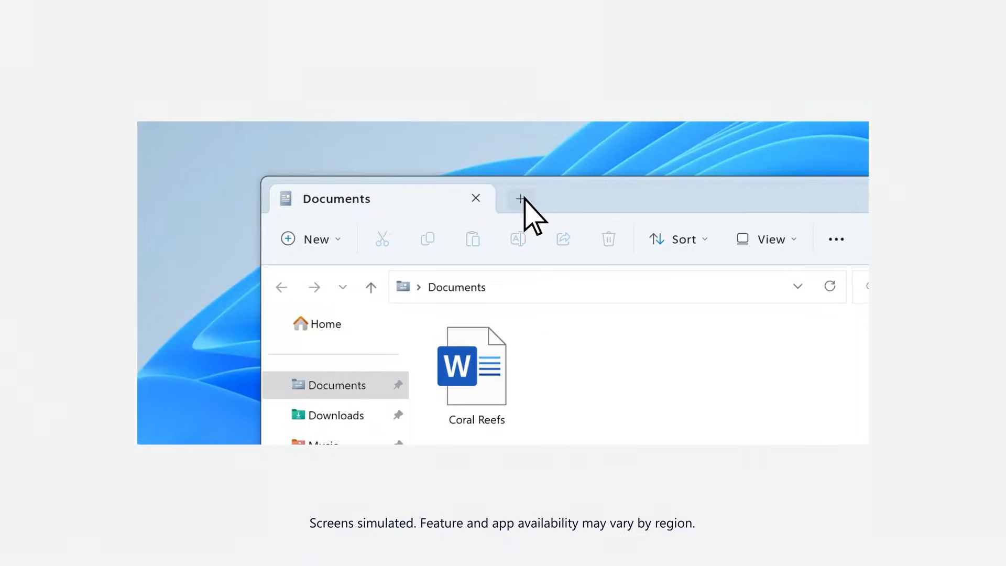
# Open Downloads in a new tab beside Documents, then add a third Home tab.
pyautogui.click(521, 198)
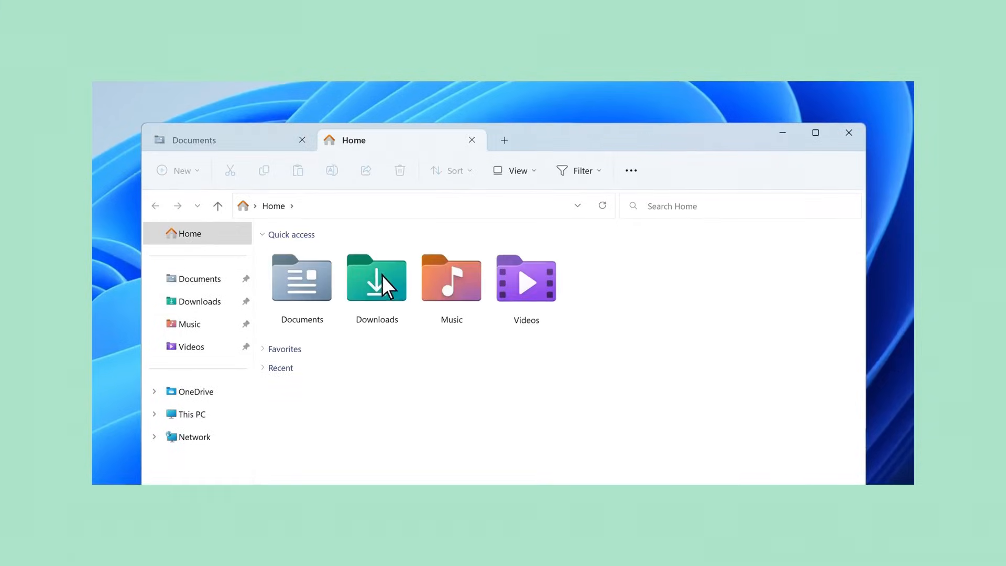
pyautogui.doubleClick(376, 279)
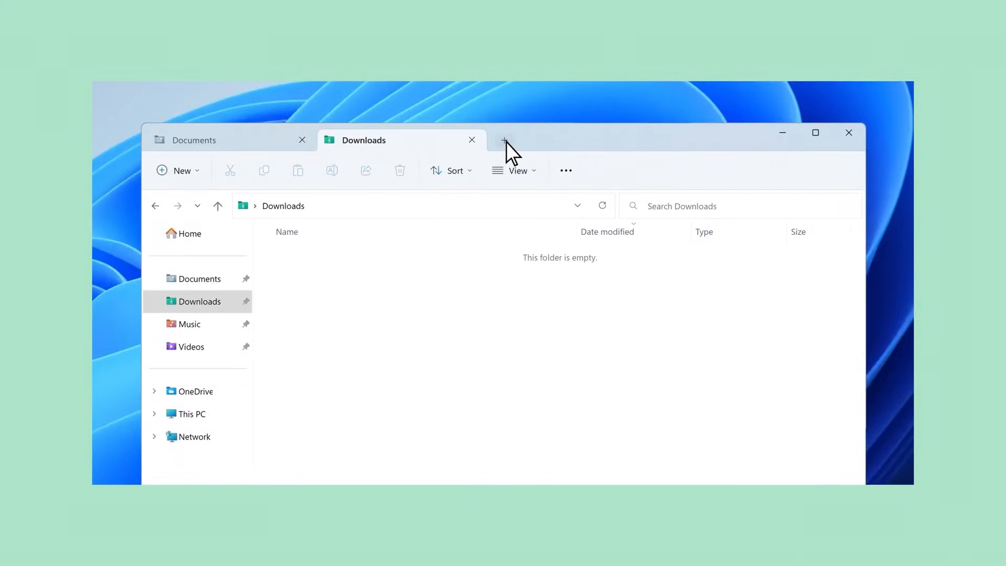
pyautogui.click(504, 139)
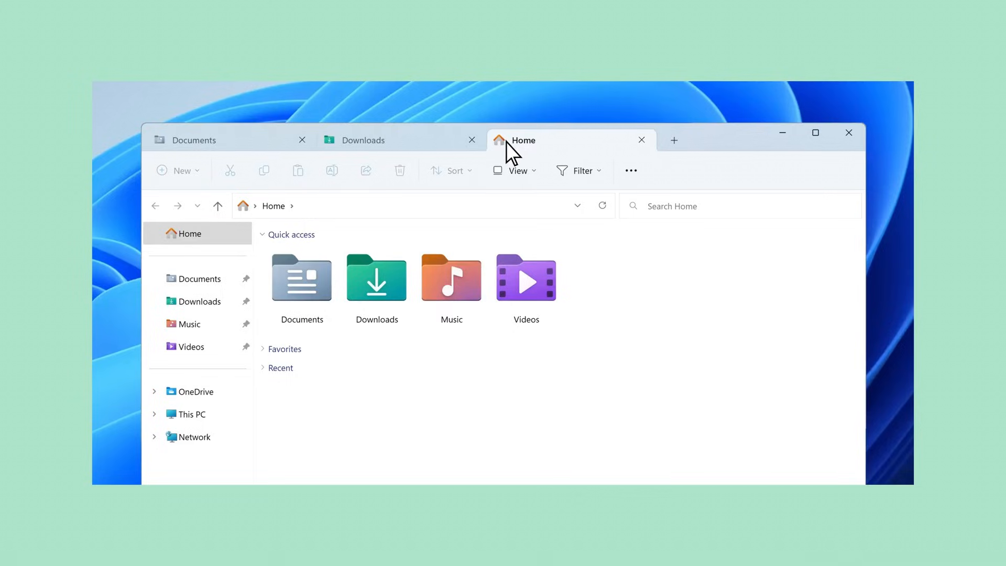
pyautogui.moveTo(266, 152)
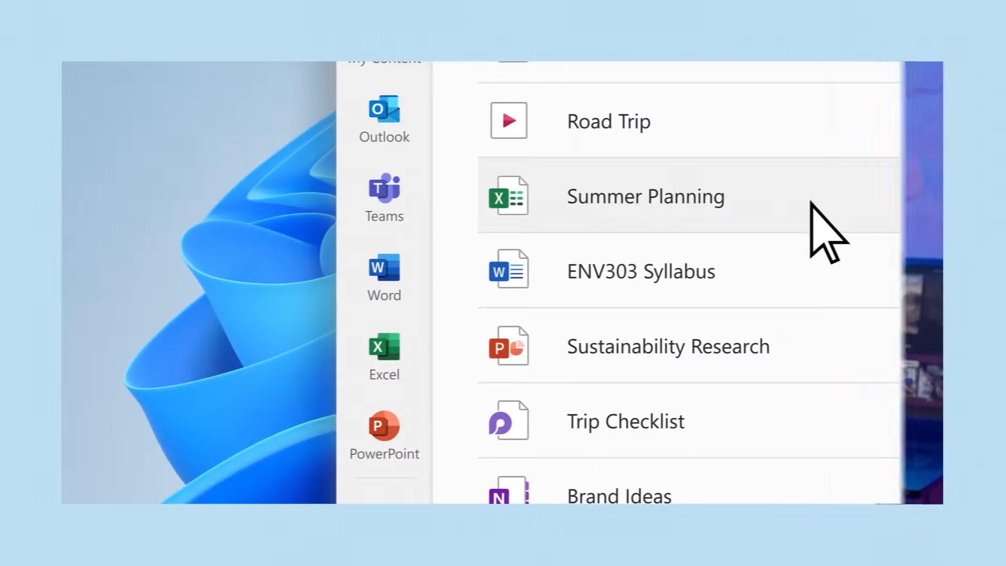
pyautogui.moveTo(819, 349)
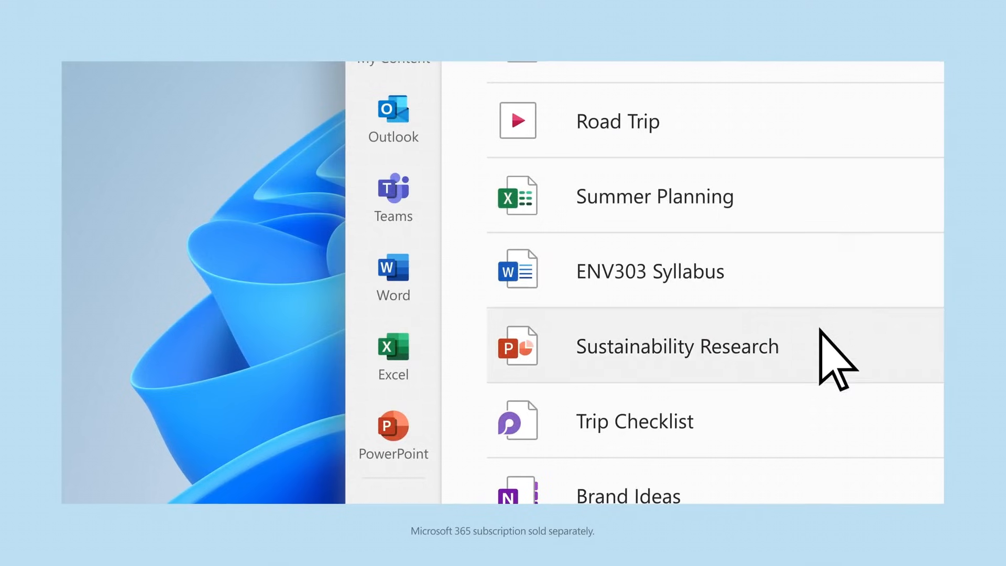
pyautogui.moveTo(822, 424)
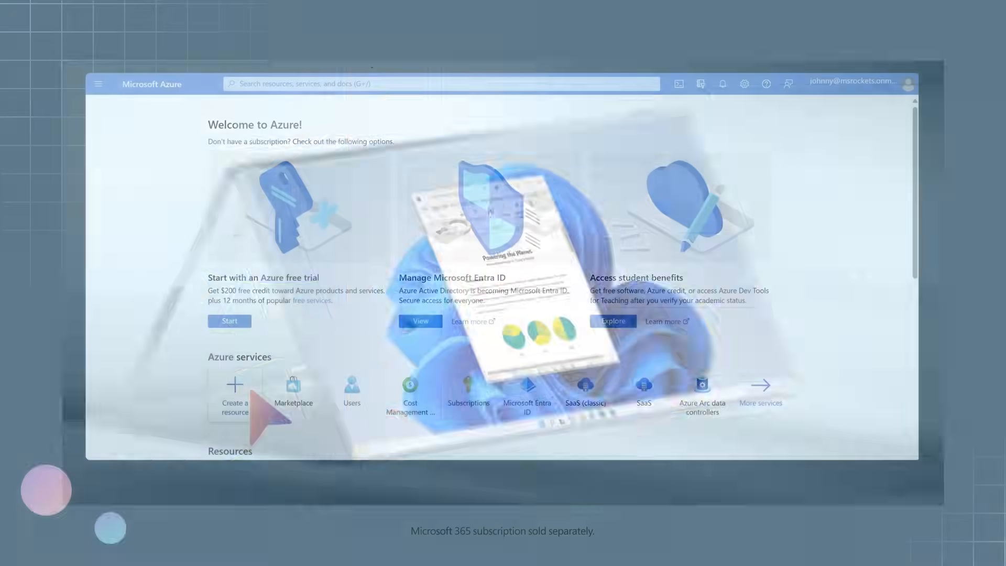
# Search Azure Marketplace for 'supply chain' (244 results) and list the Product Type filter options.
pyautogui.click(233, 383)
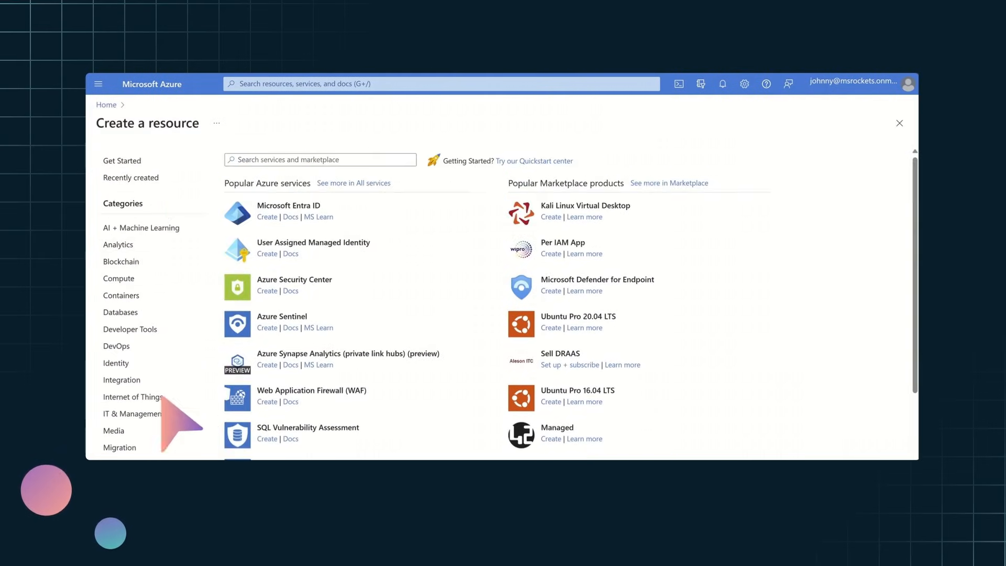
pyautogui.click(122, 161)
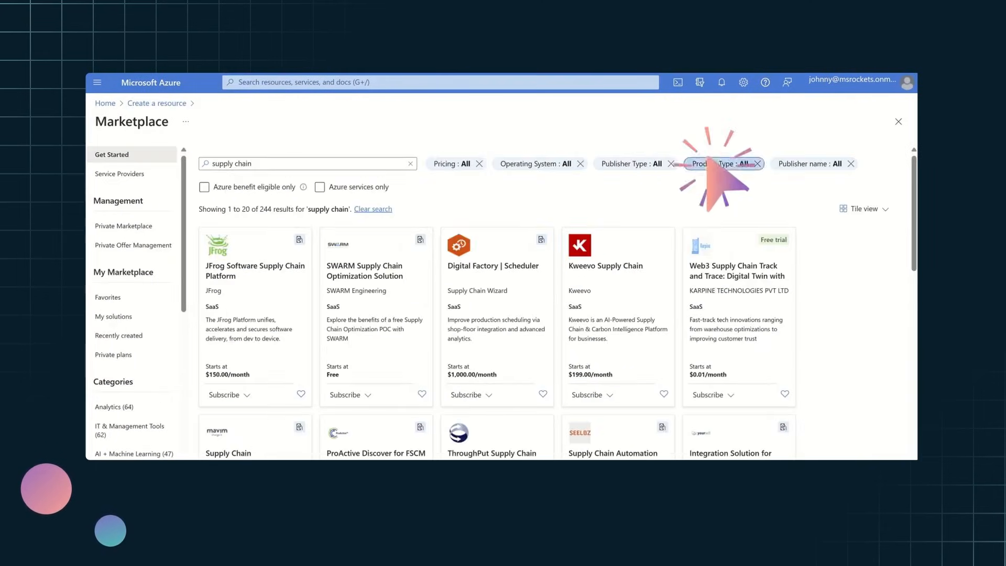
pyautogui.click(724, 164)
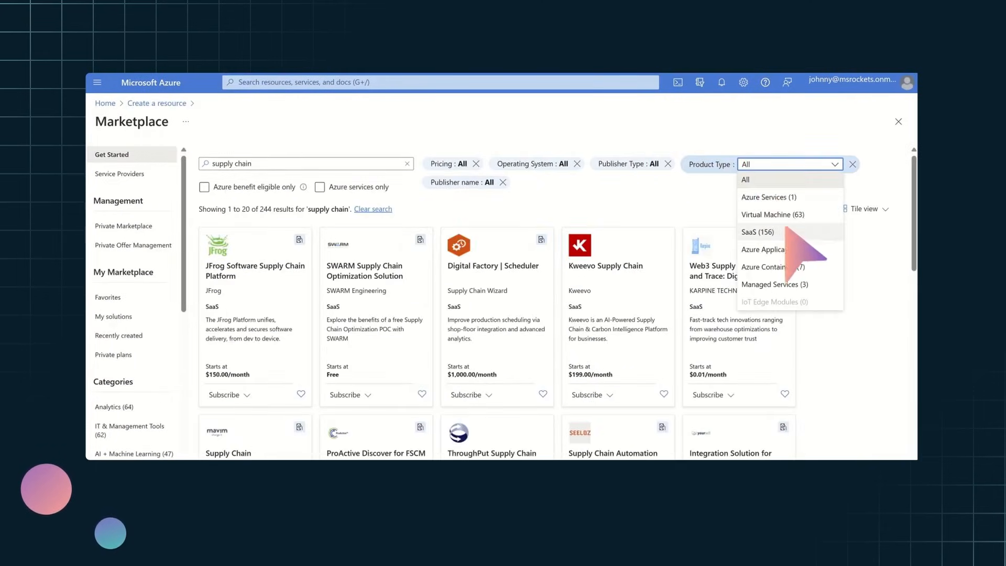